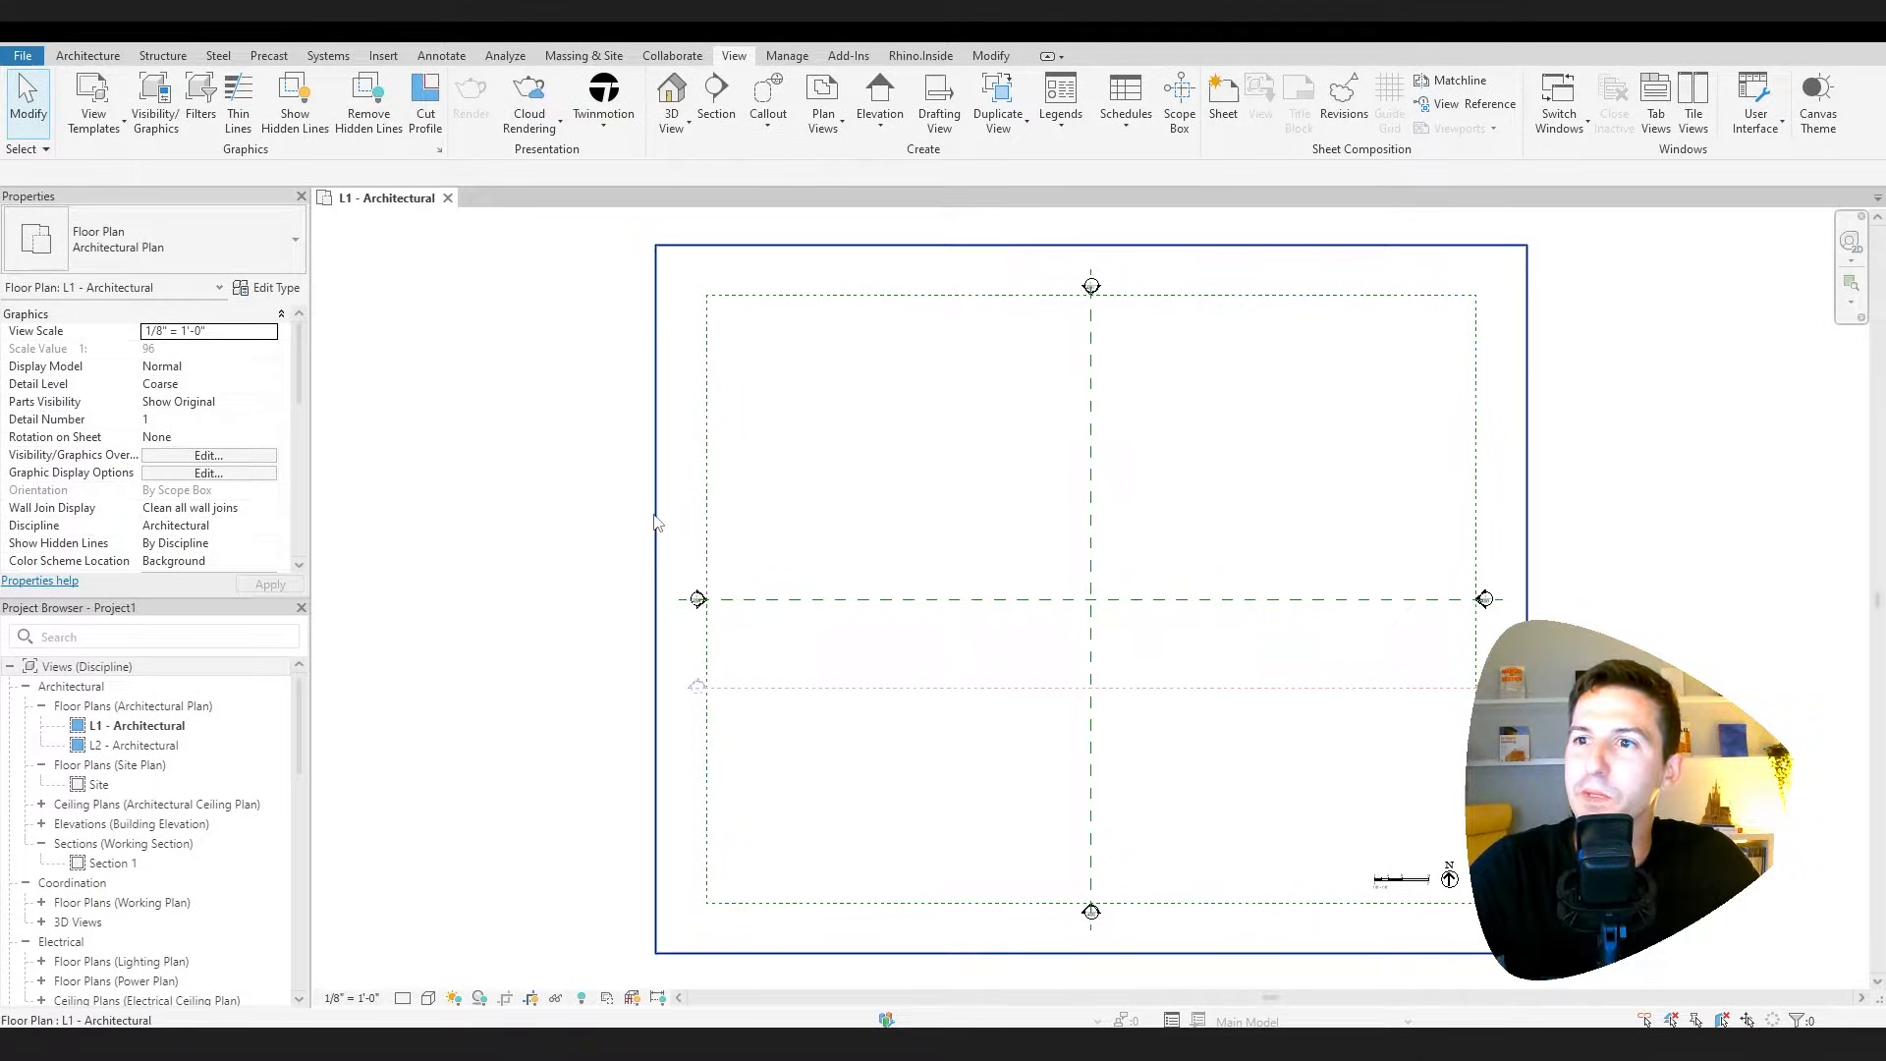
# - Pull the L1 plan's crop region left edge inward, then start a new scope box
pyautogui.click(703, 551)
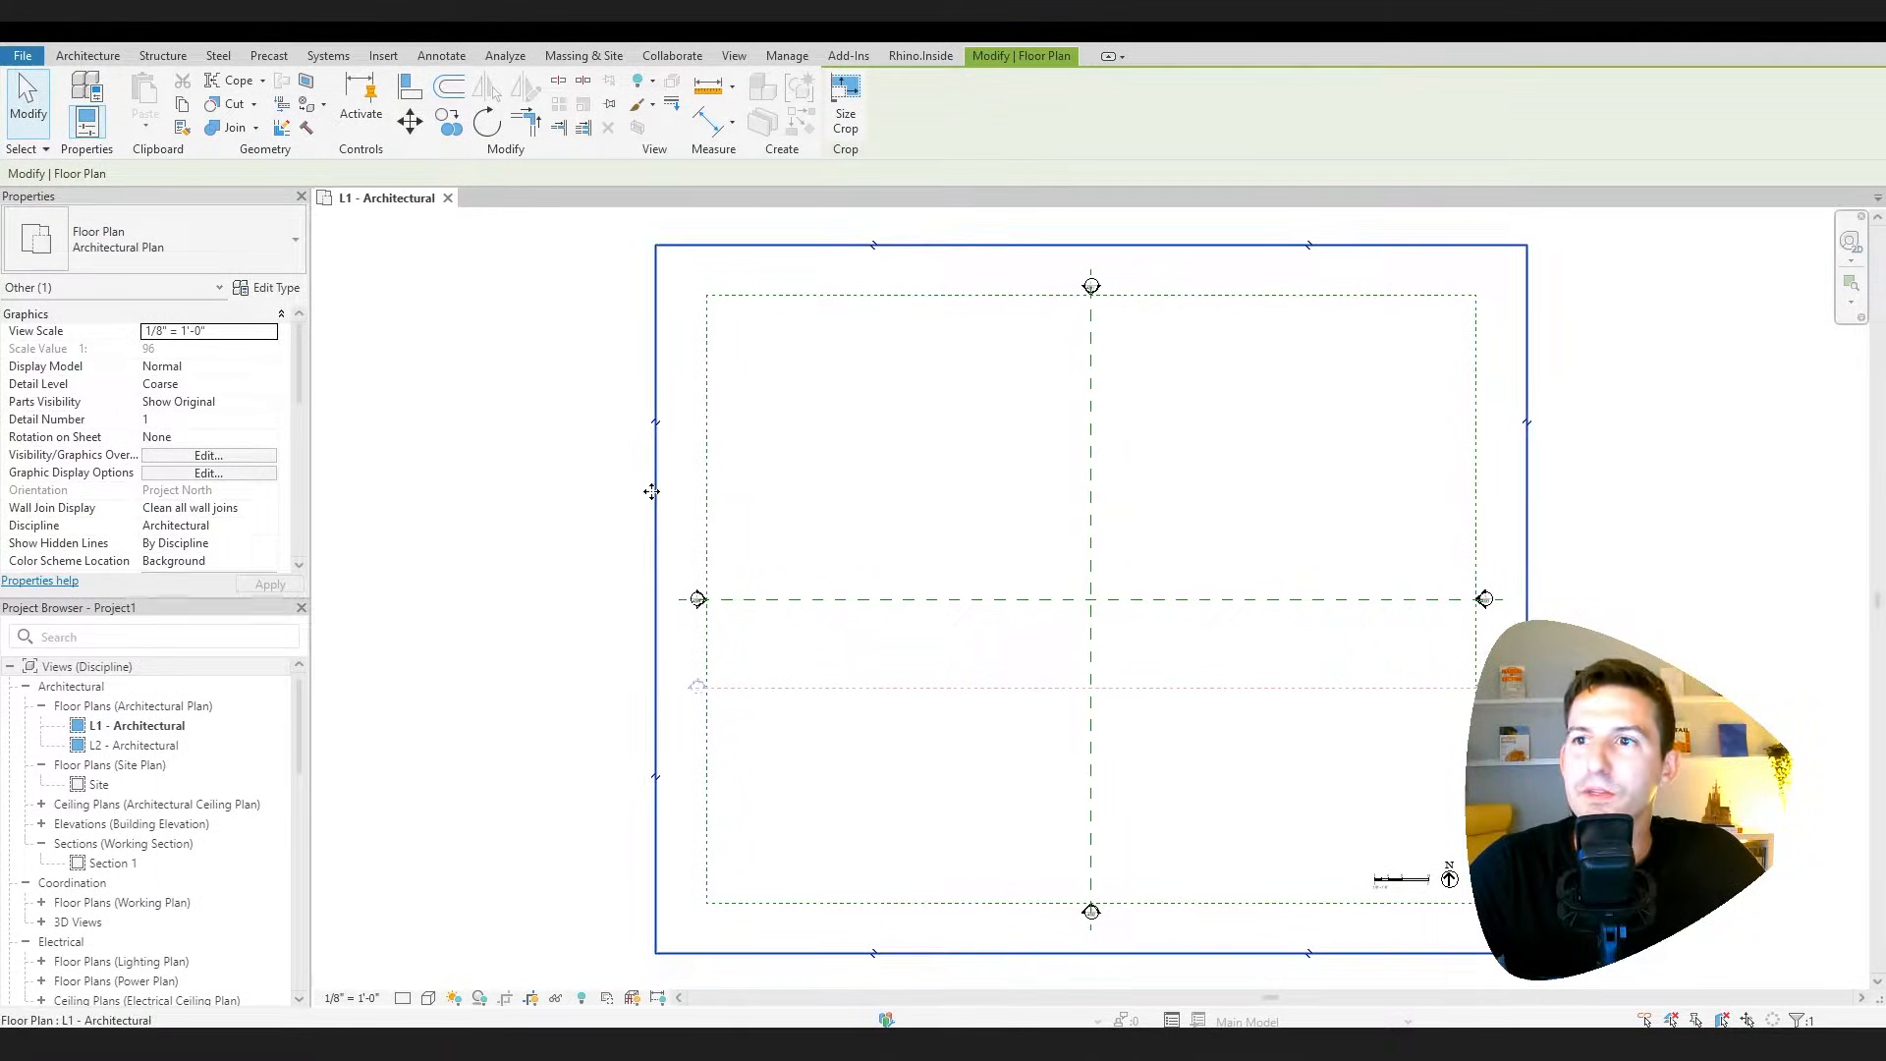
pyautogui.scroll(-3)
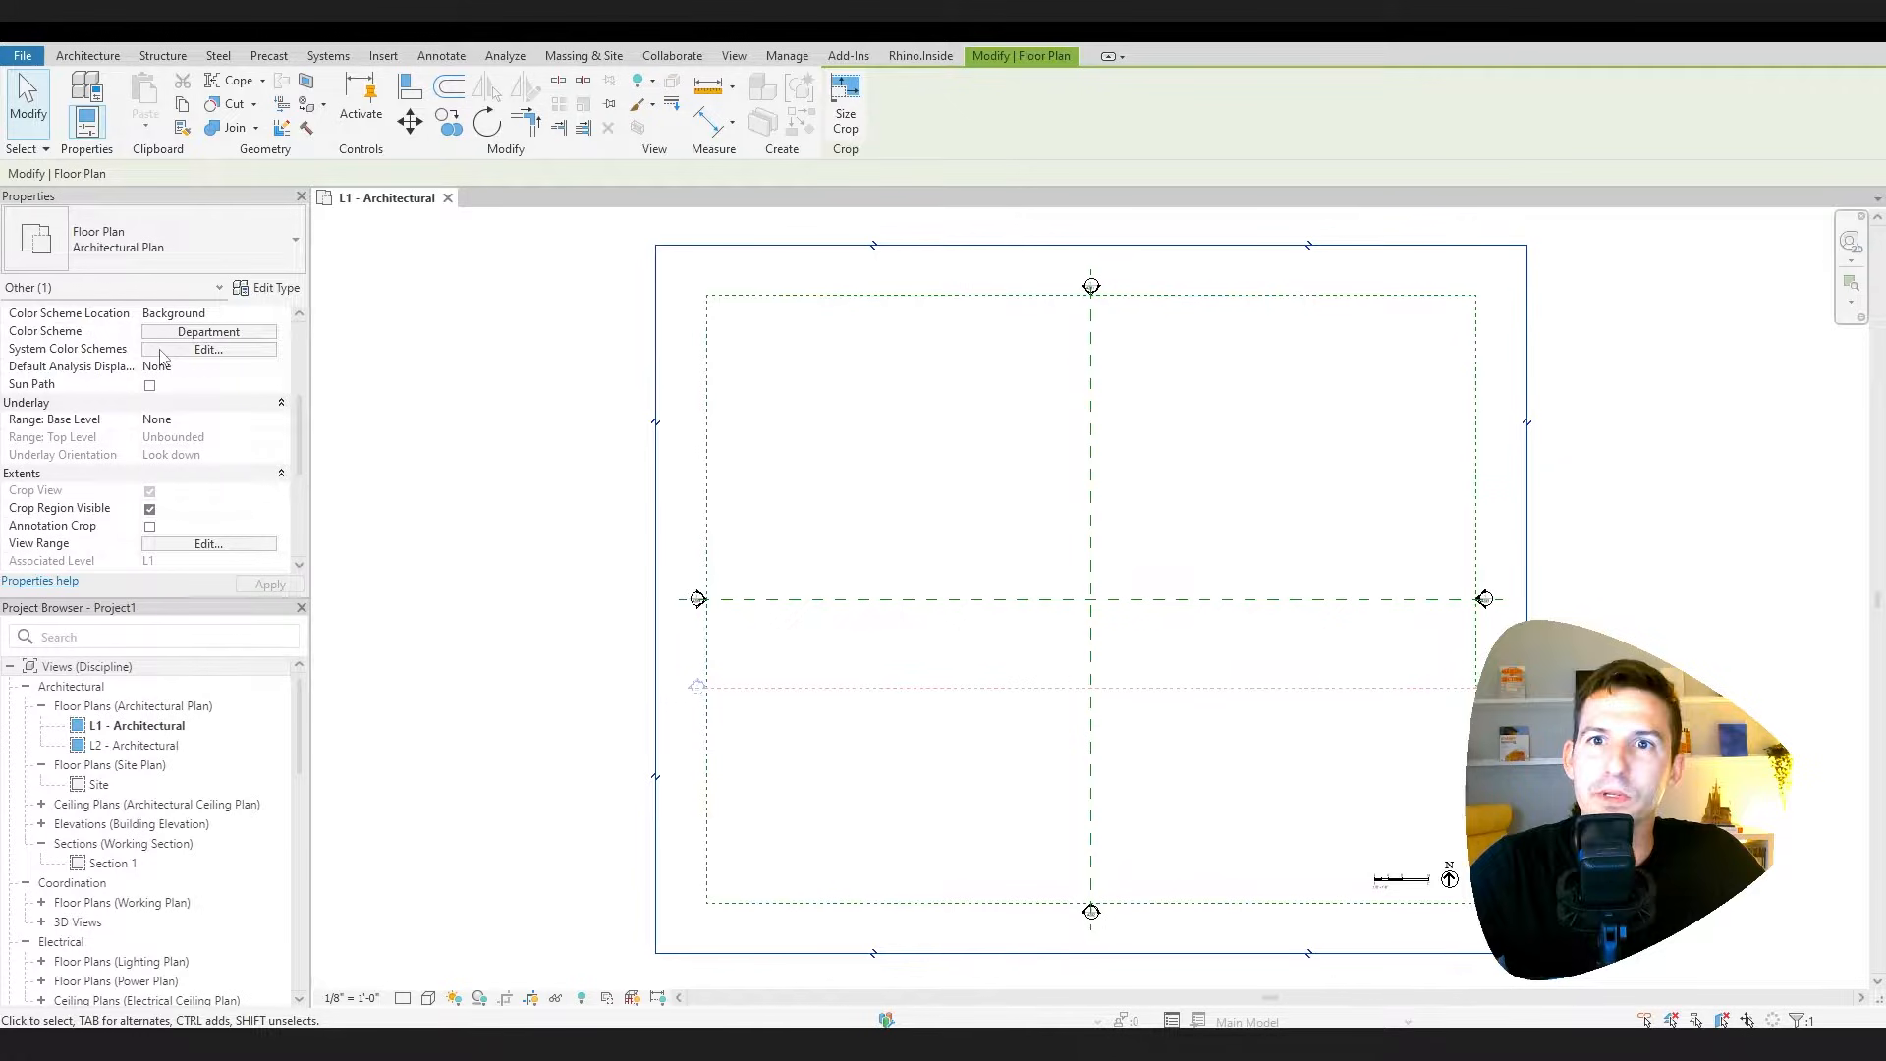
pyautogui.scroll(-3)
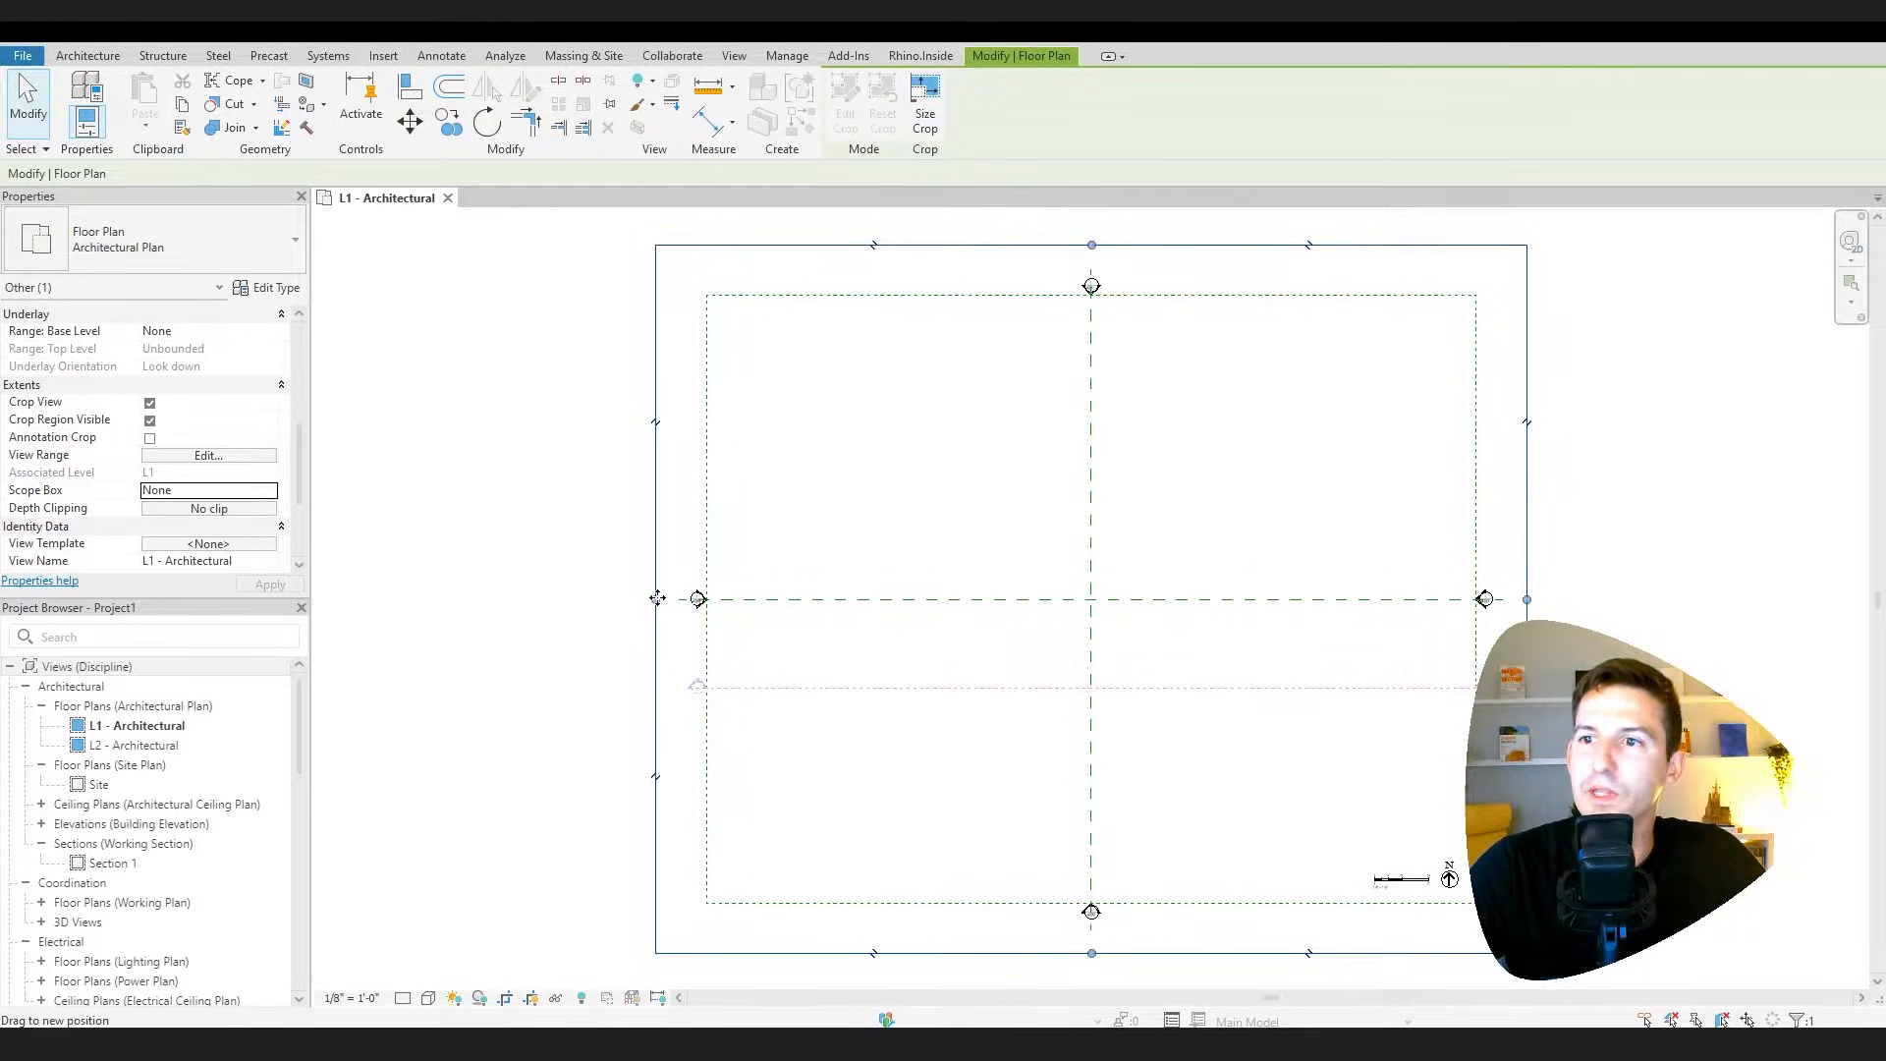
pyautogui.moveTo(655, 598); pyautogui.dragTo(708, 598)
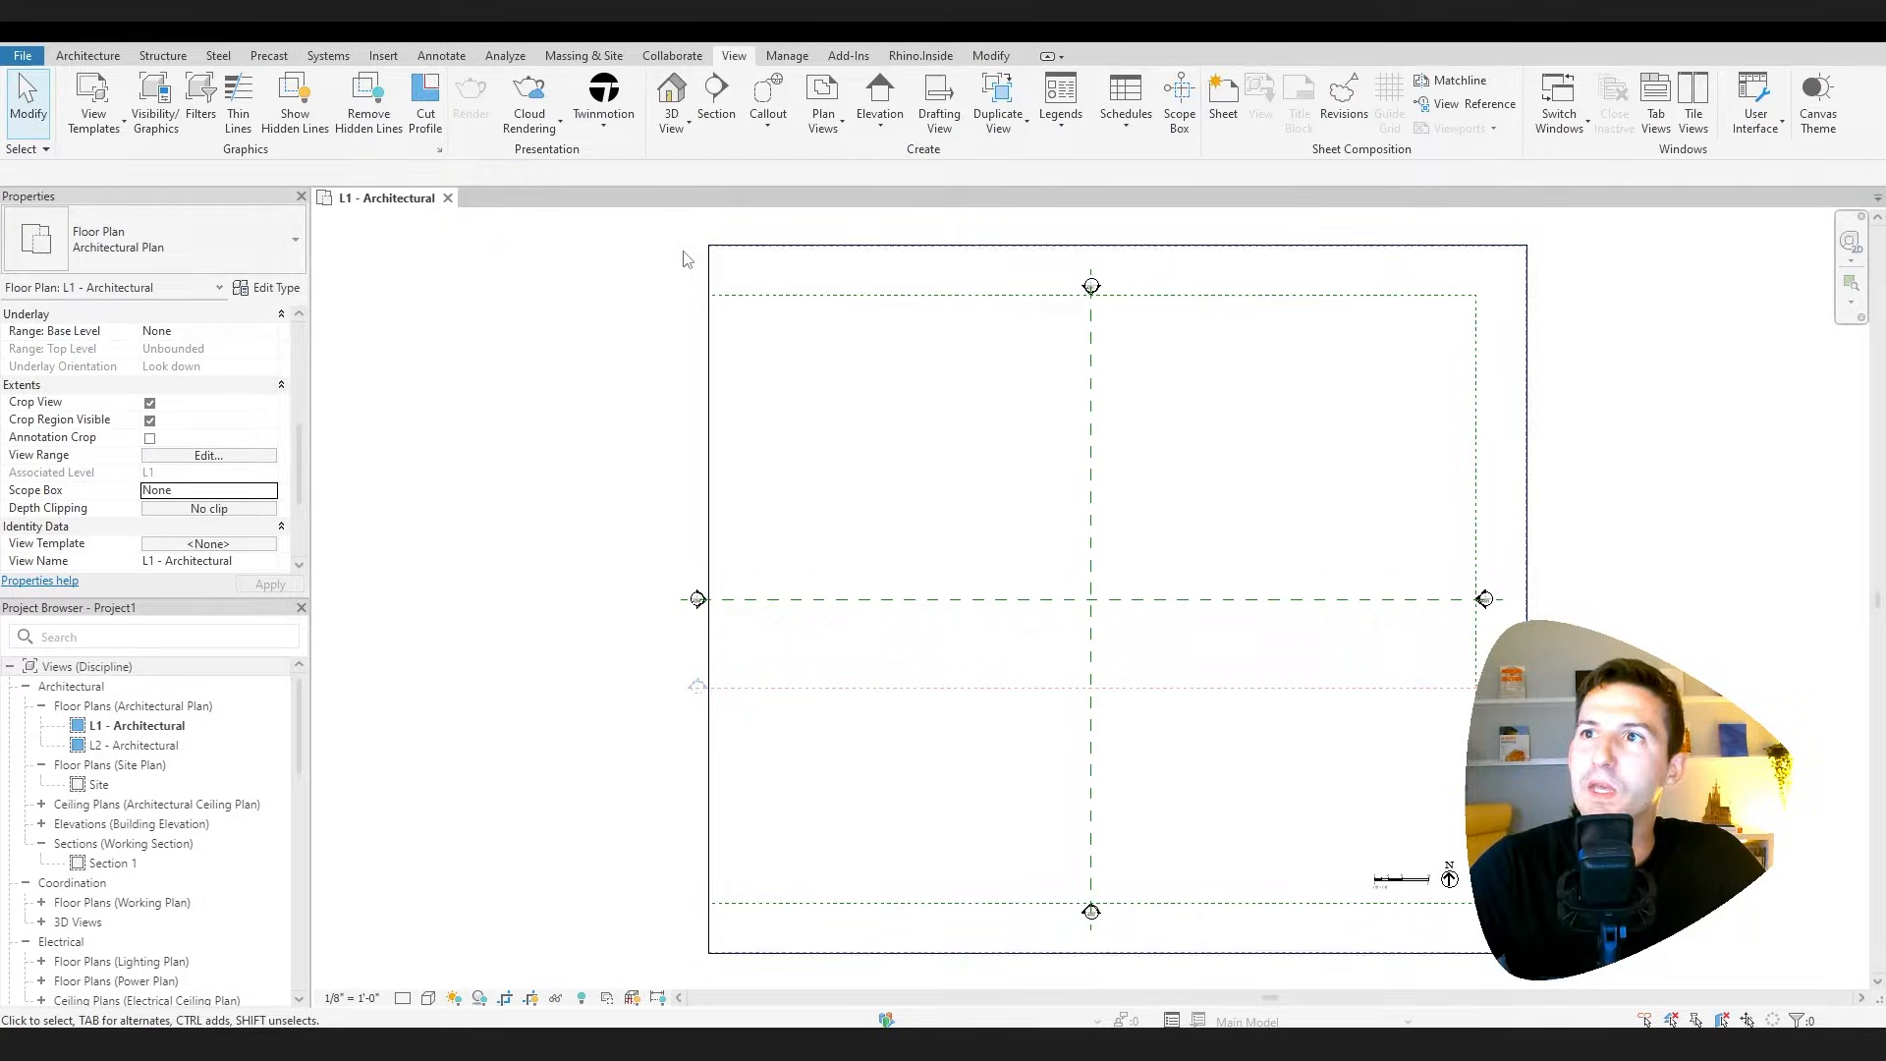
pyautogui.click(87, 55)
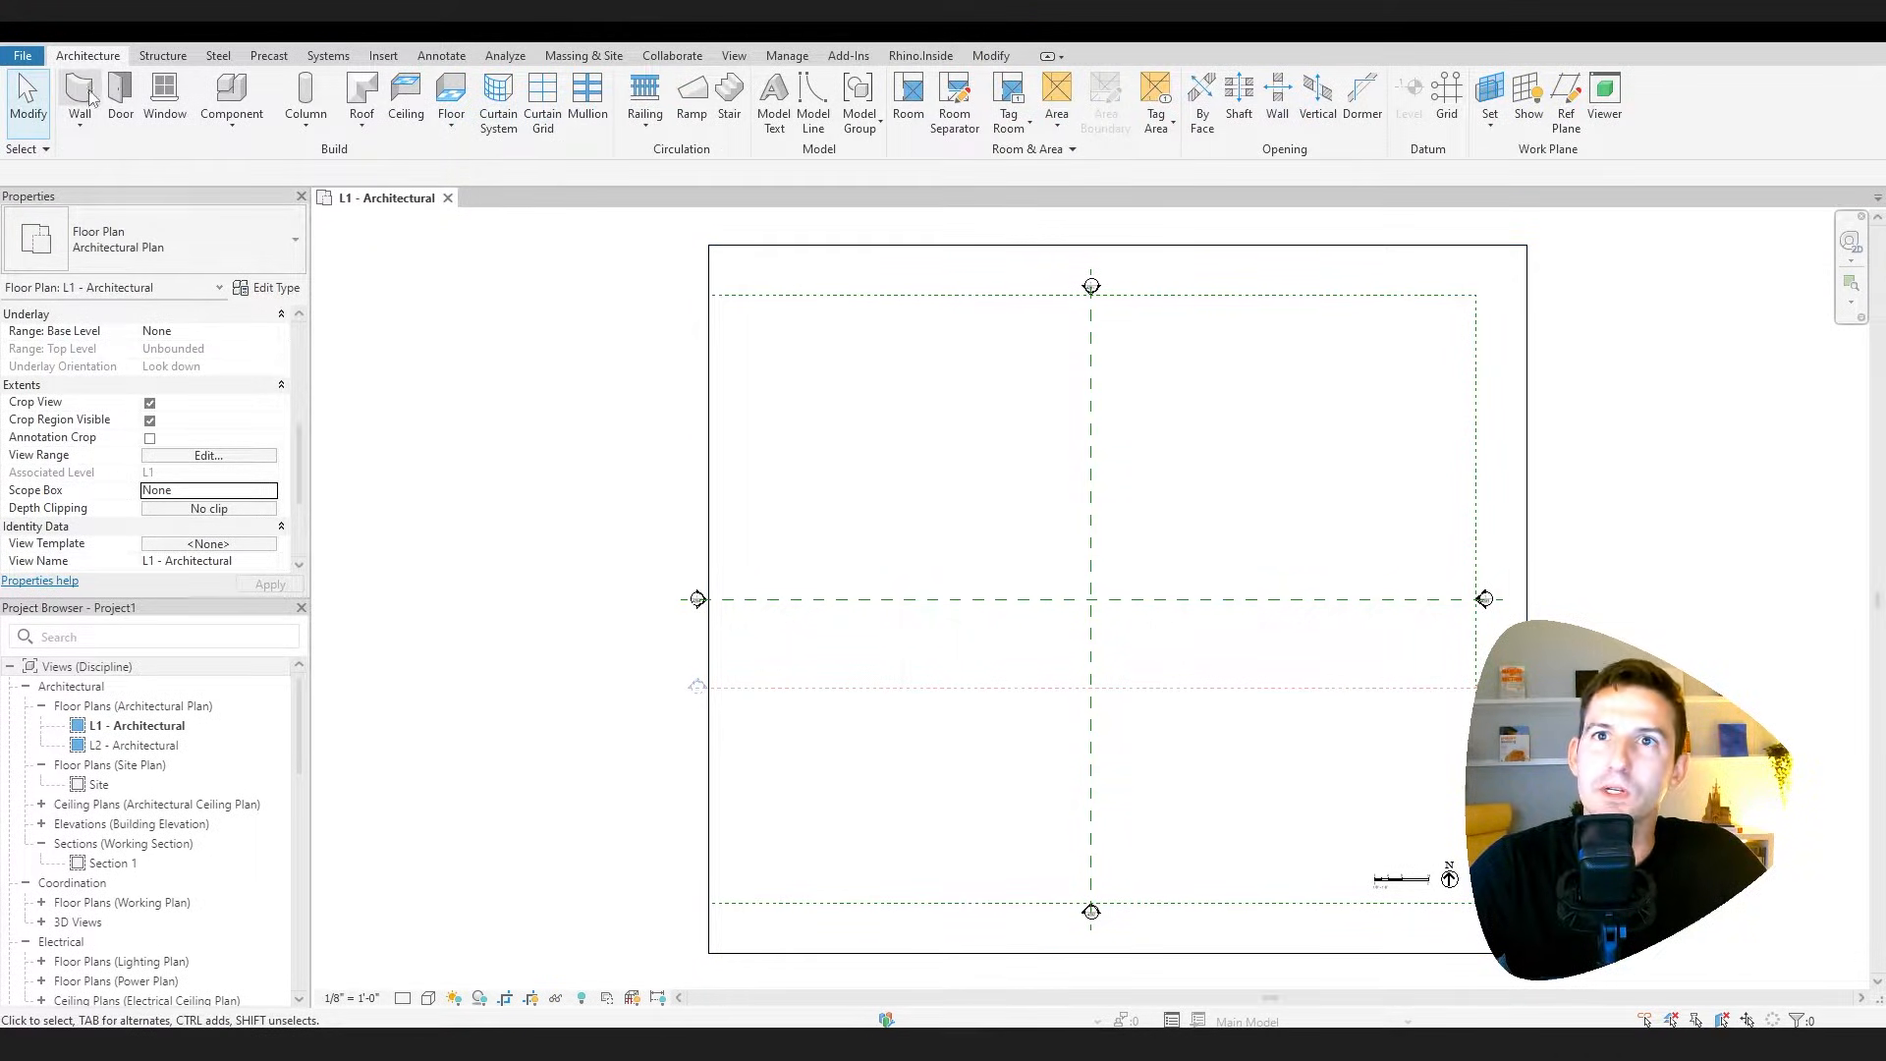
pyautogui.click(80, 99)
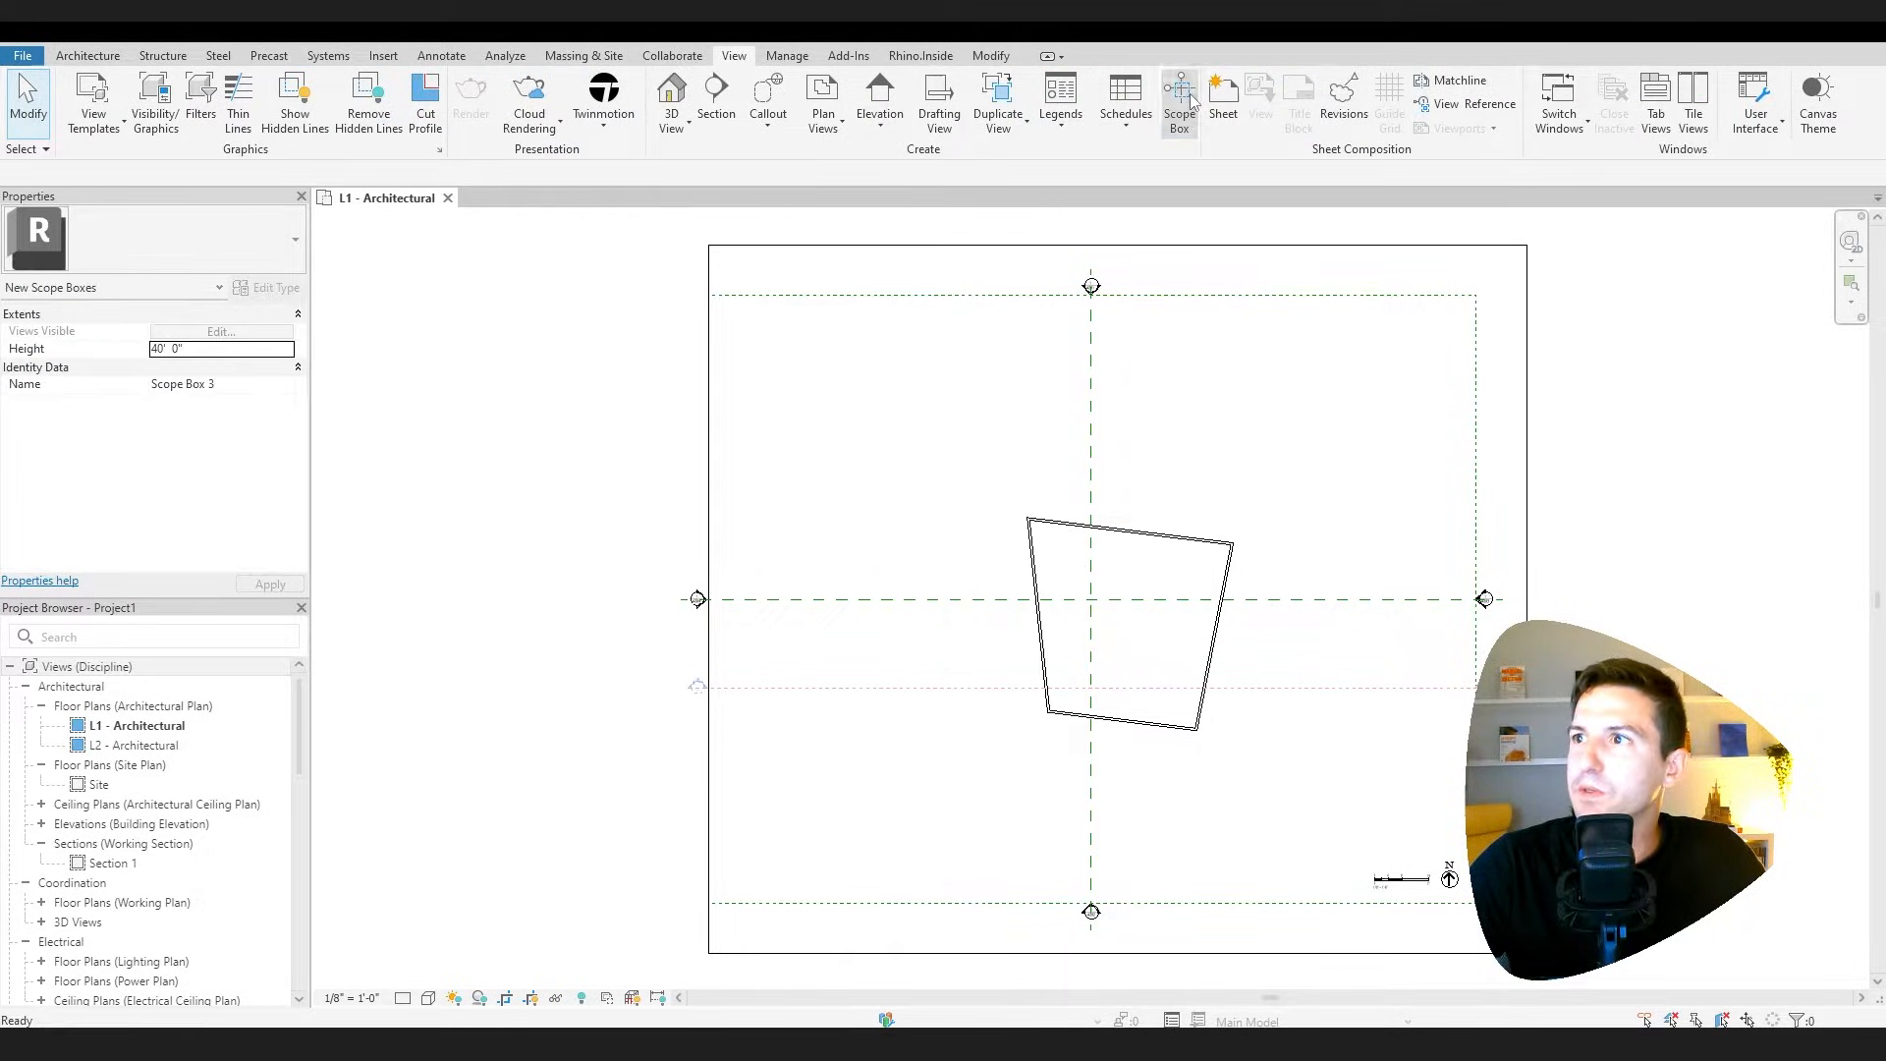
# - Draw Scope Box 3 tightly around the angled quadrilateral building outline
pyautogui.click(1177, 102)
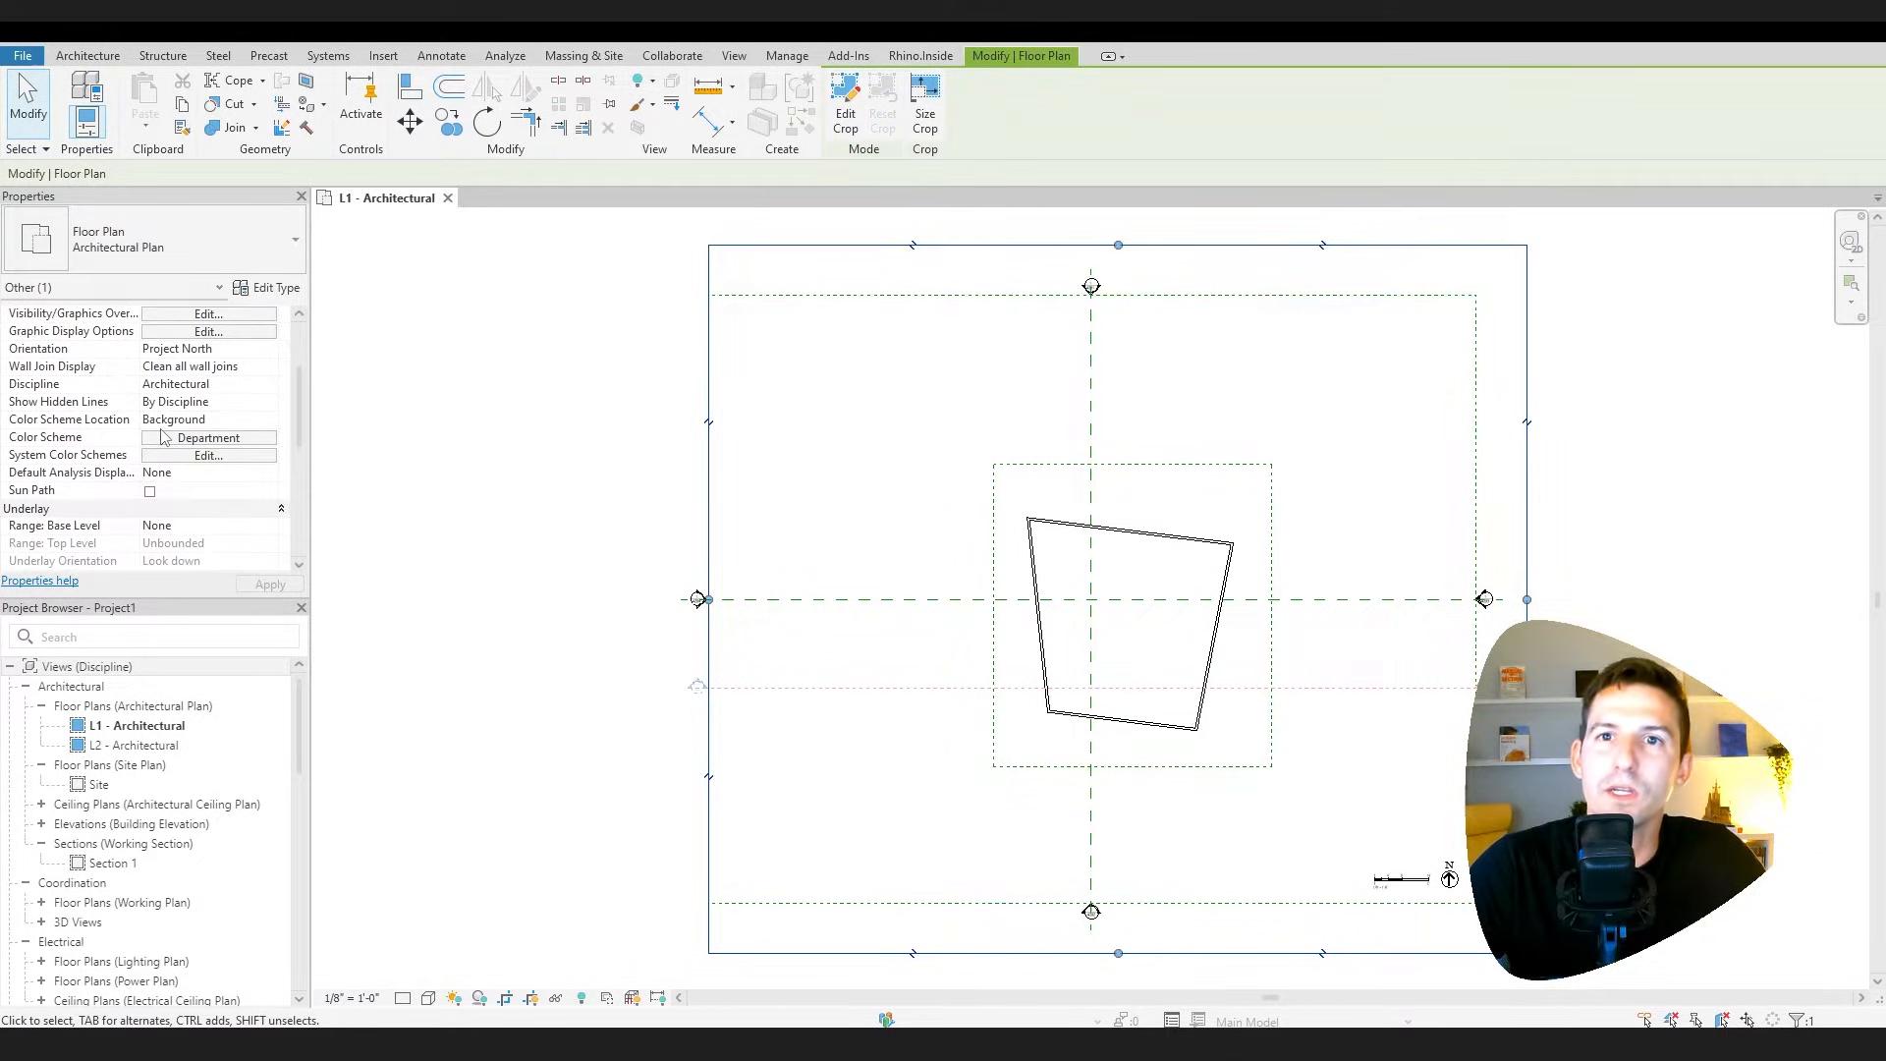
# - Set the L1 plan's Scope Box property to Scope Box 3
pyautogui.scroll(-3)
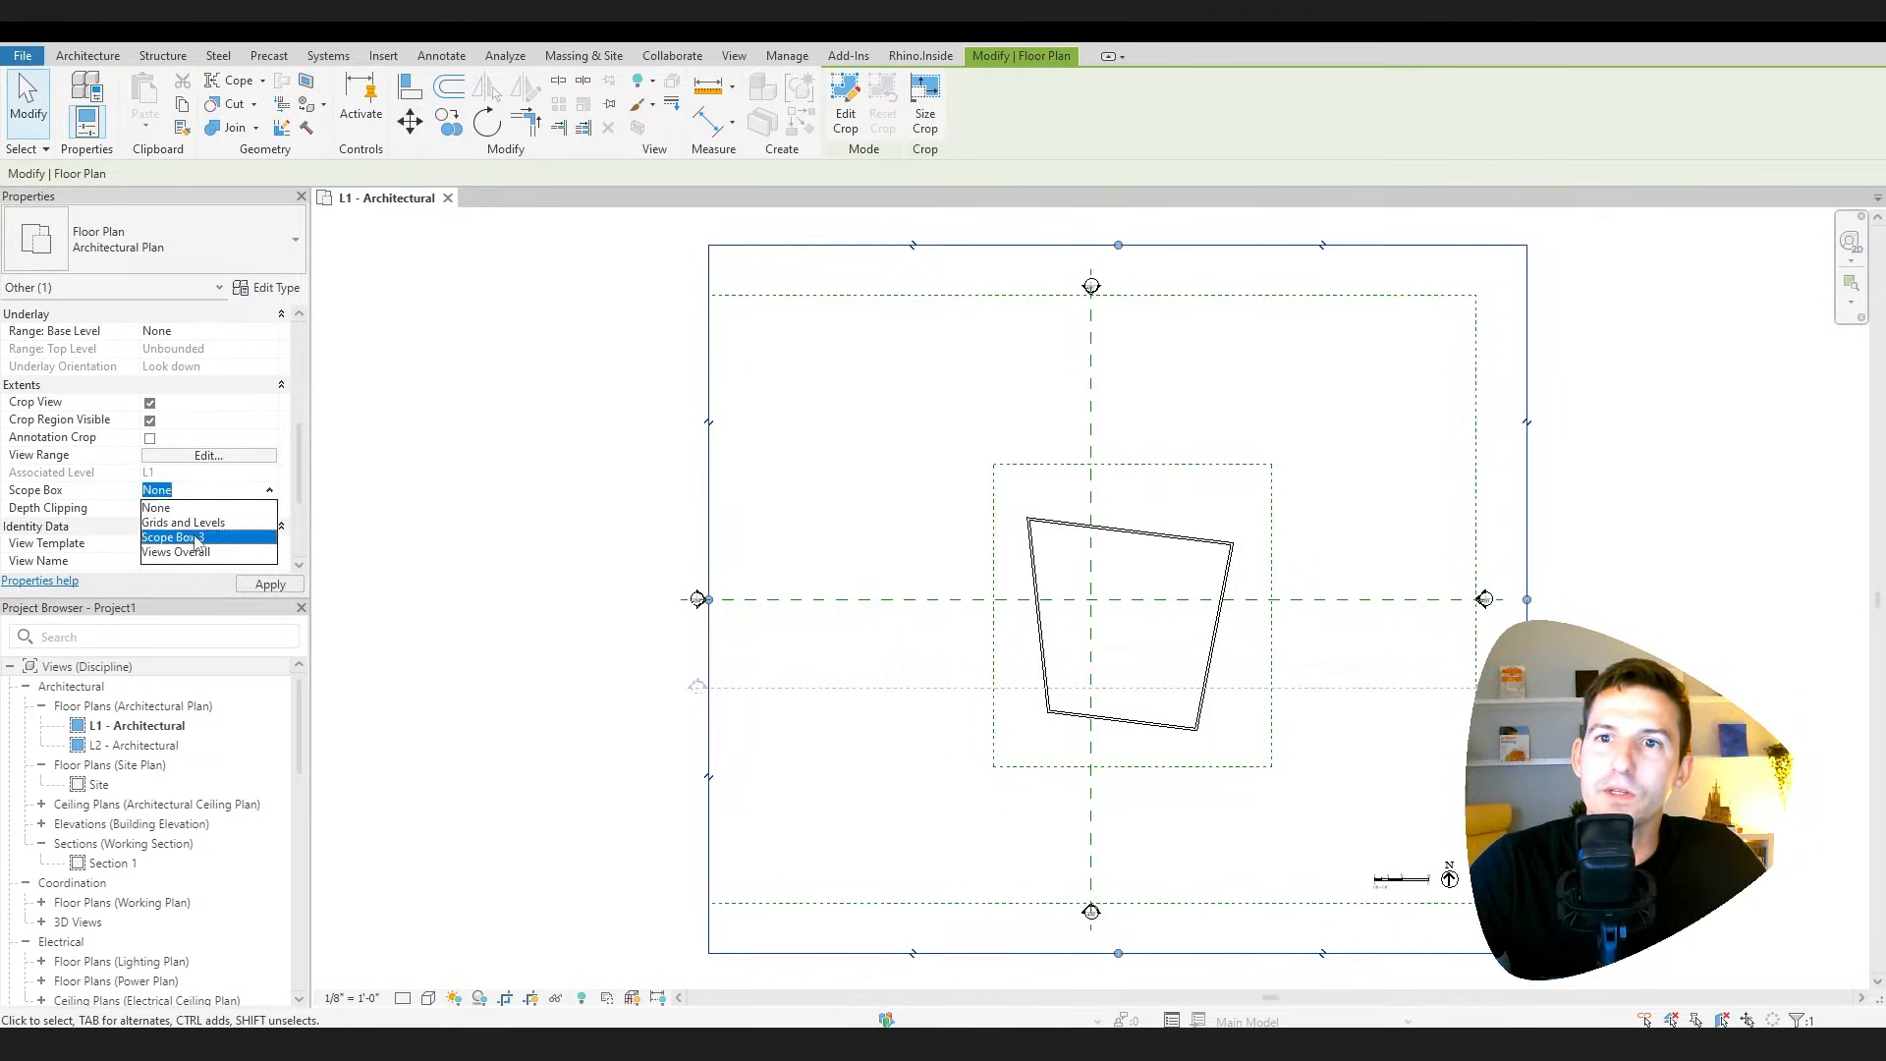
pyautogui.click(172, 537)
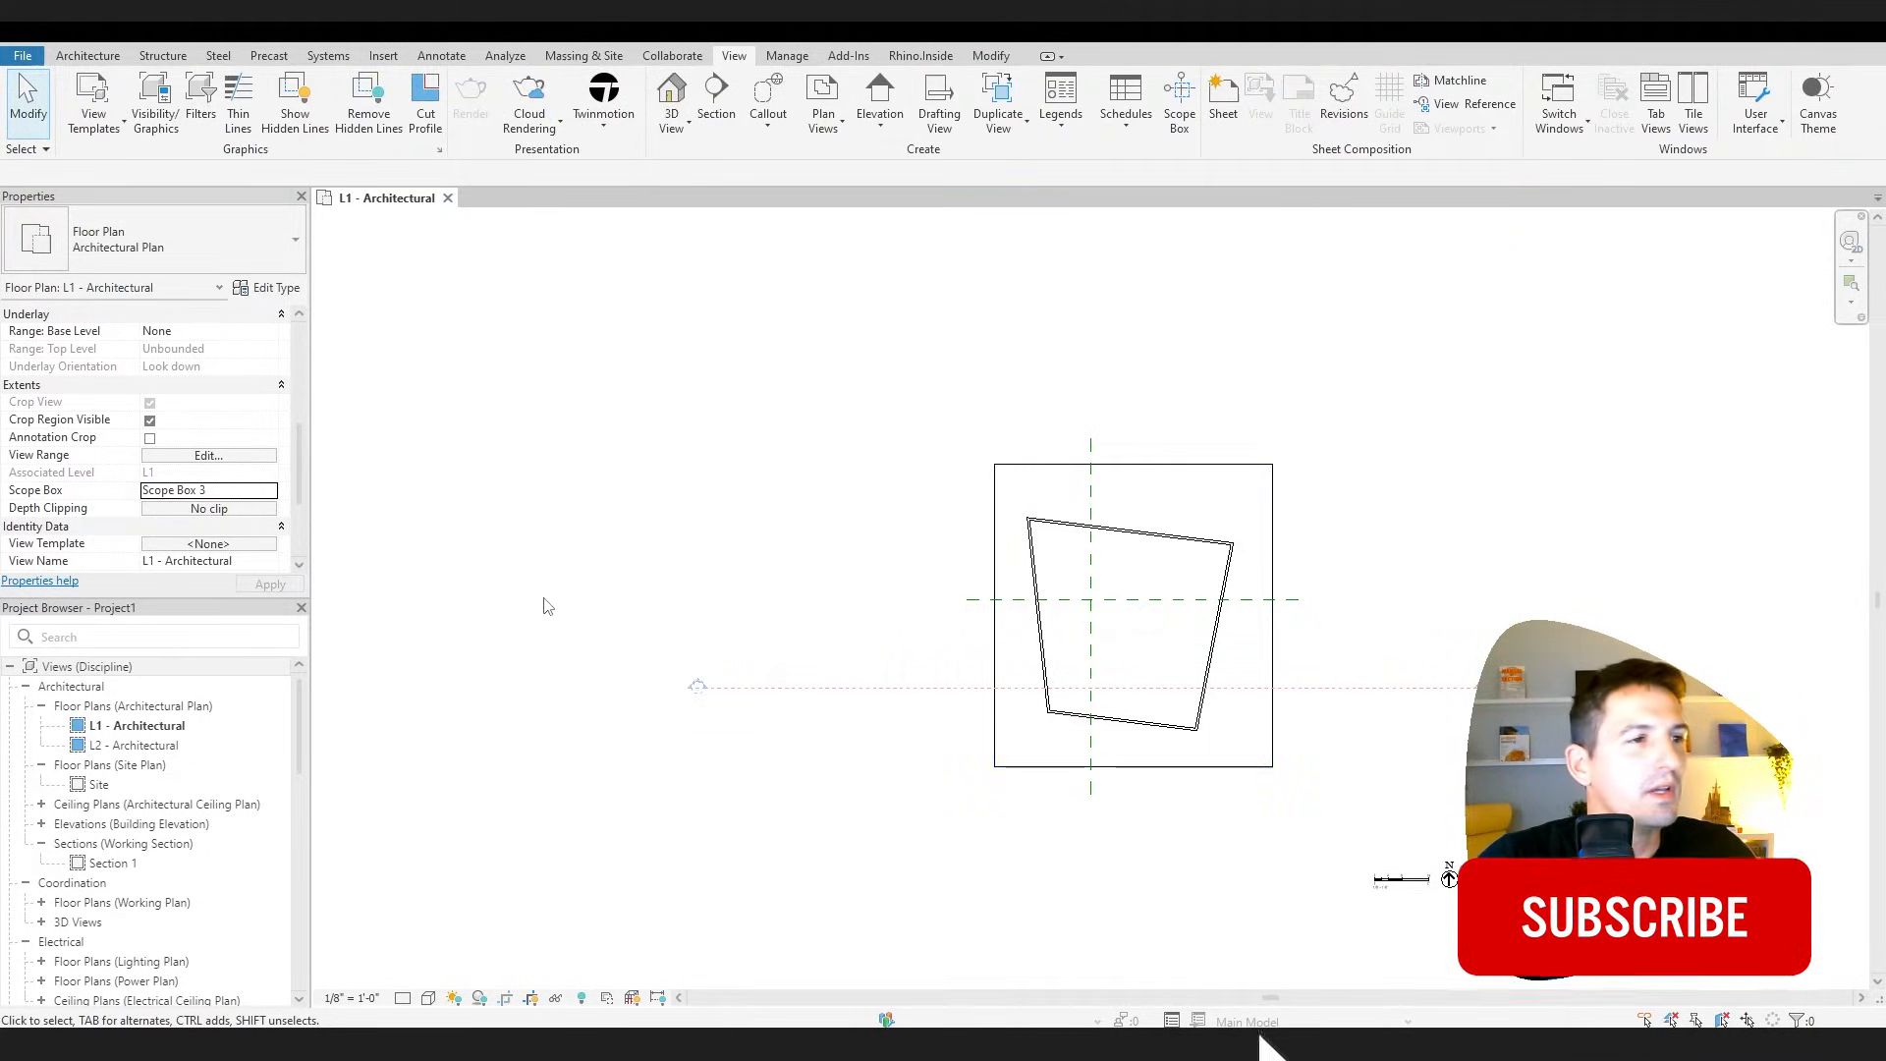